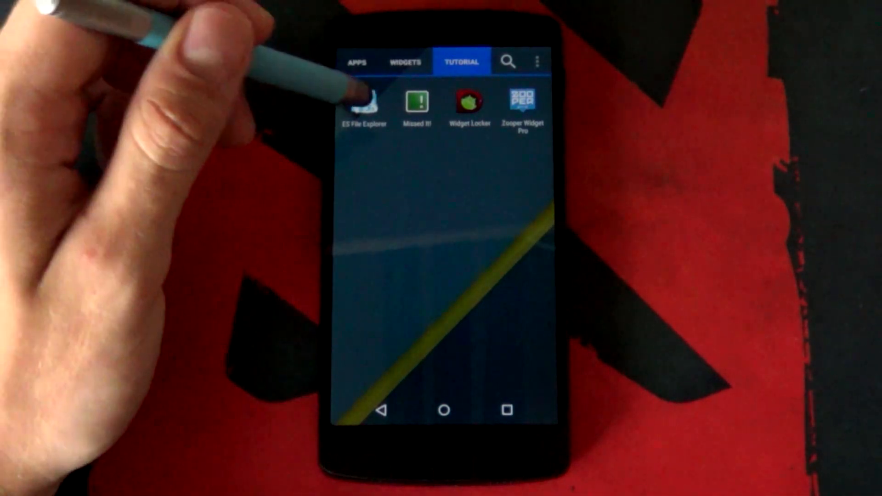
- Launch ES File Explorer and extract NotifyNumbersFirst_MissedIt into a folder named after the archive
click(362, 101)
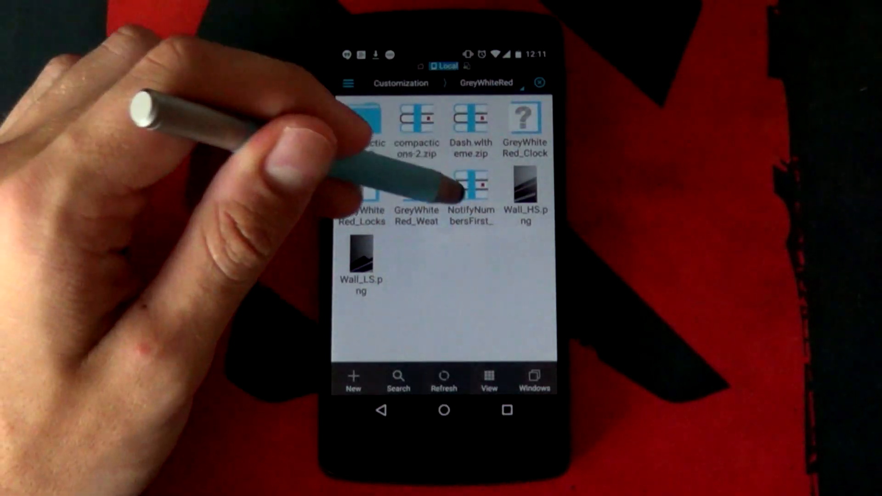
click(472, 194)
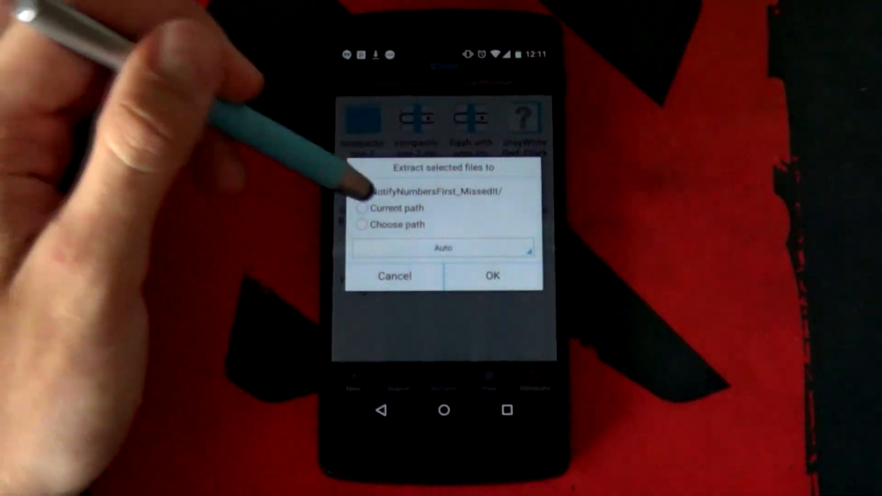
click(490, 276)
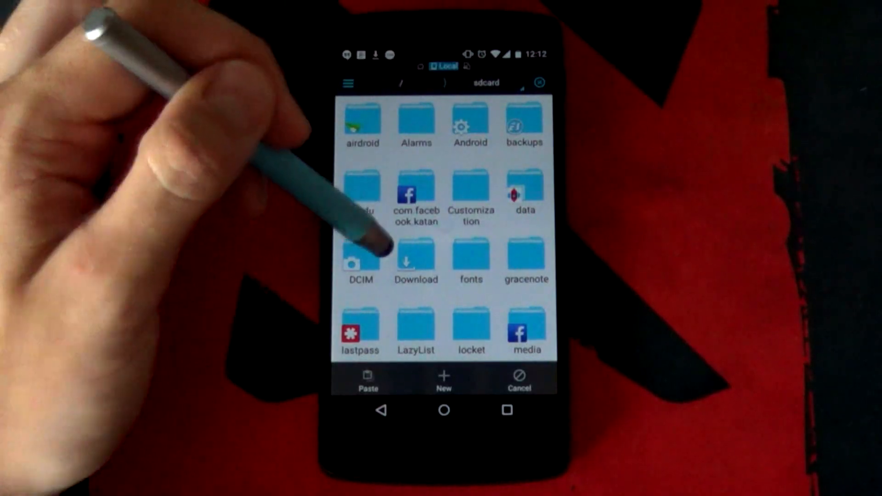
- Scroll through MissedIt's Presets and the sdcard folder grid to confirm NotifyNumbersFirst is present
scroll(down, 3)
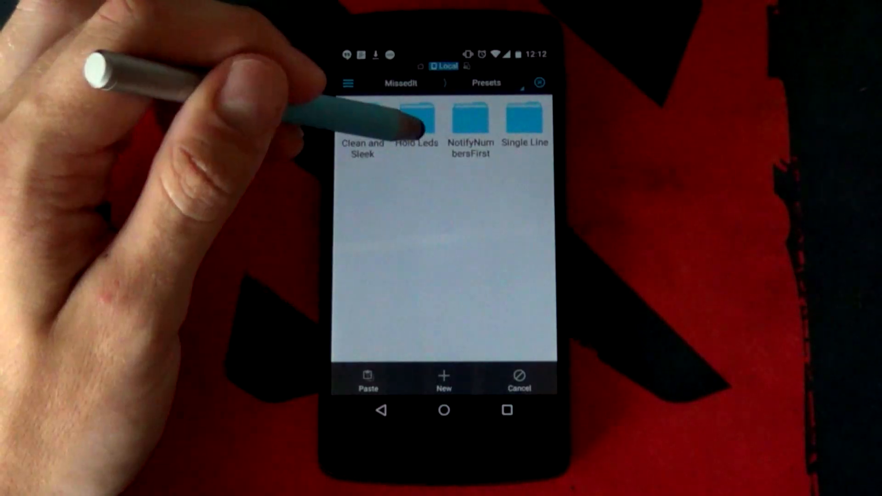
mouse_move(416, 119)
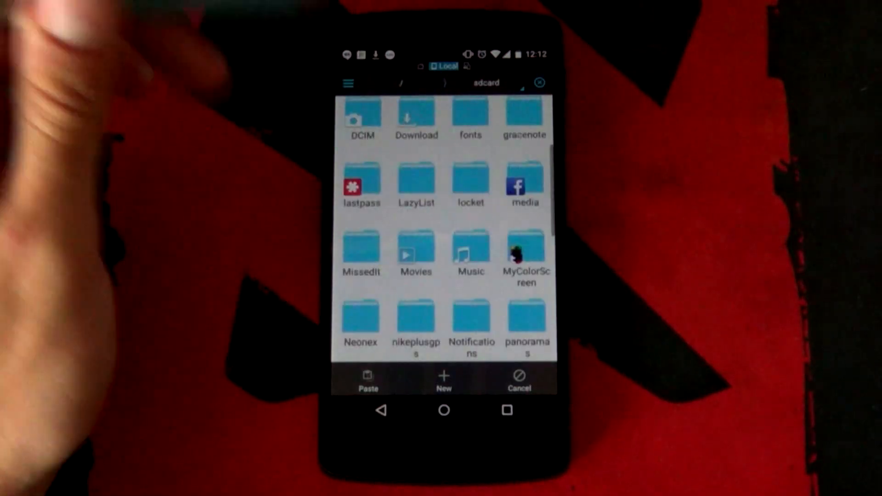
scroll(down, 3)
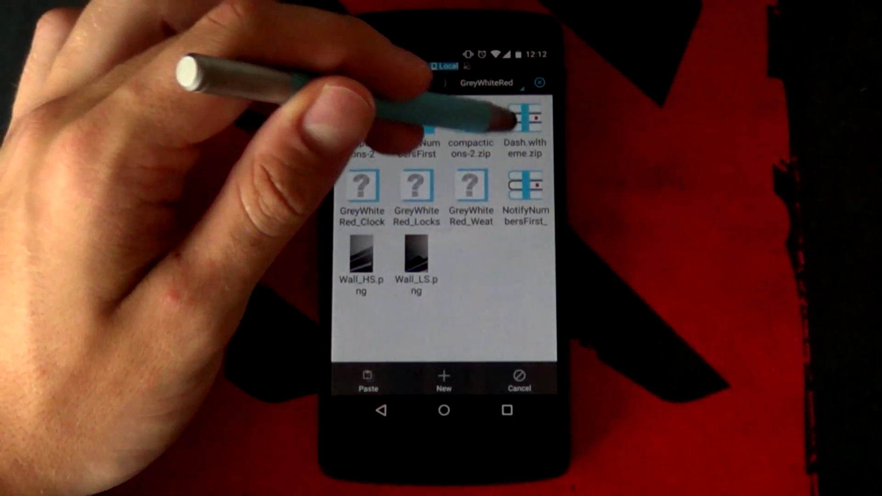
- Copy Dash with theme.zip and navigate to sdcard > data > teslacoilsw as its destination
click(523, 118)
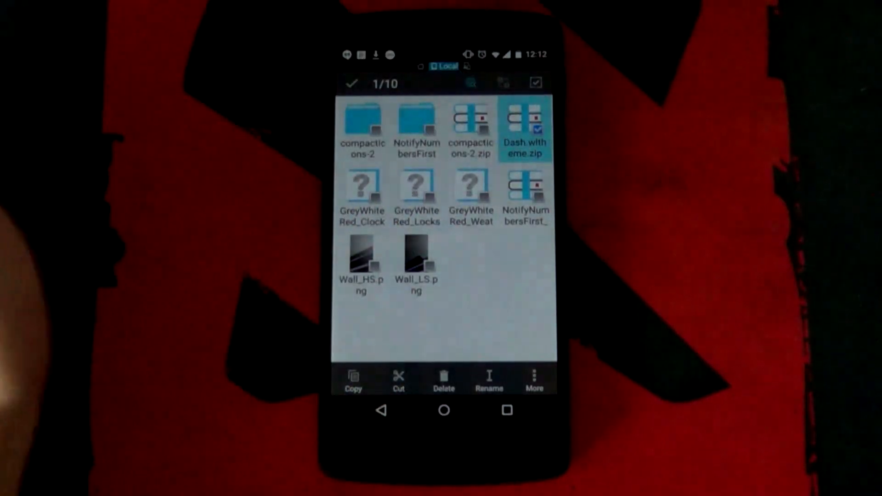
click(533, 379)
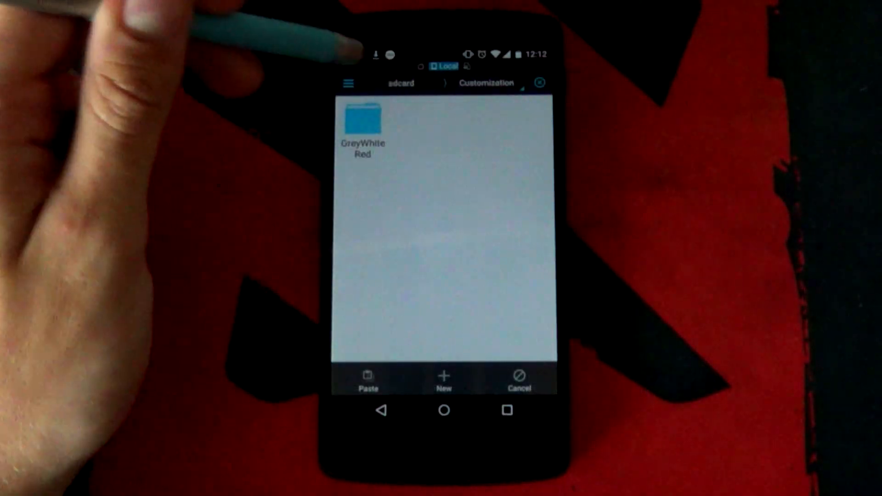
click(401, 83)
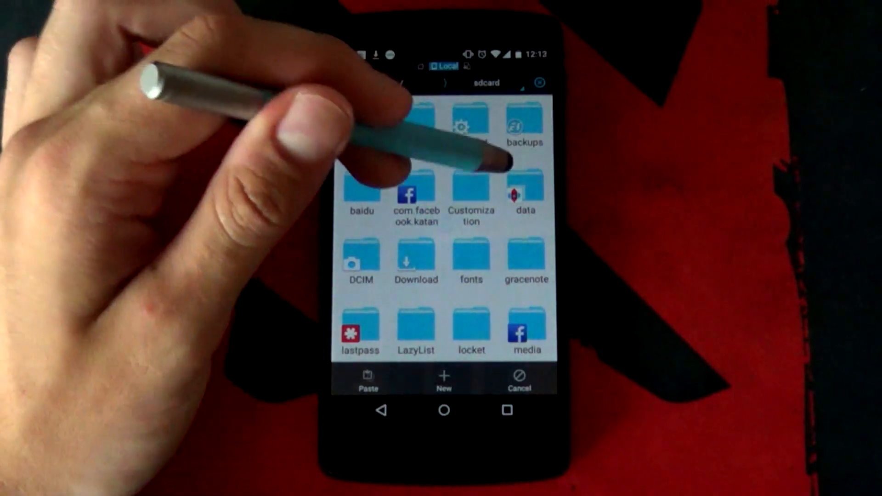
click(525, 185)
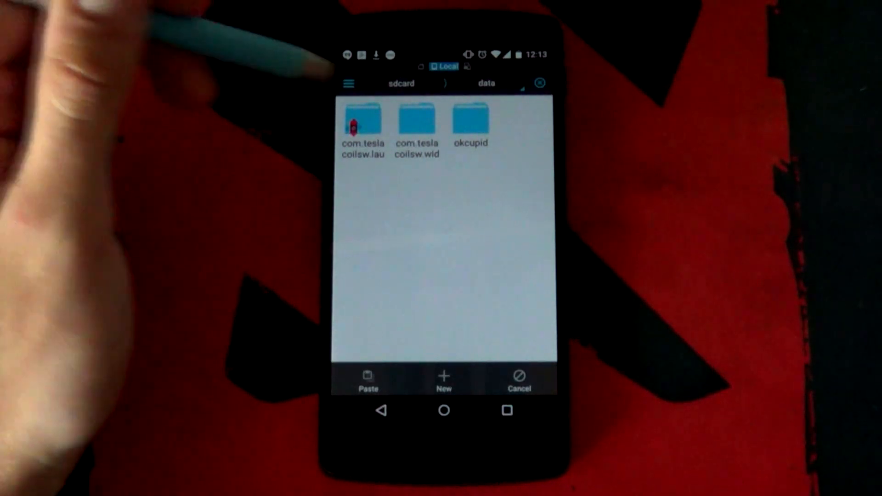
click(415, 120)
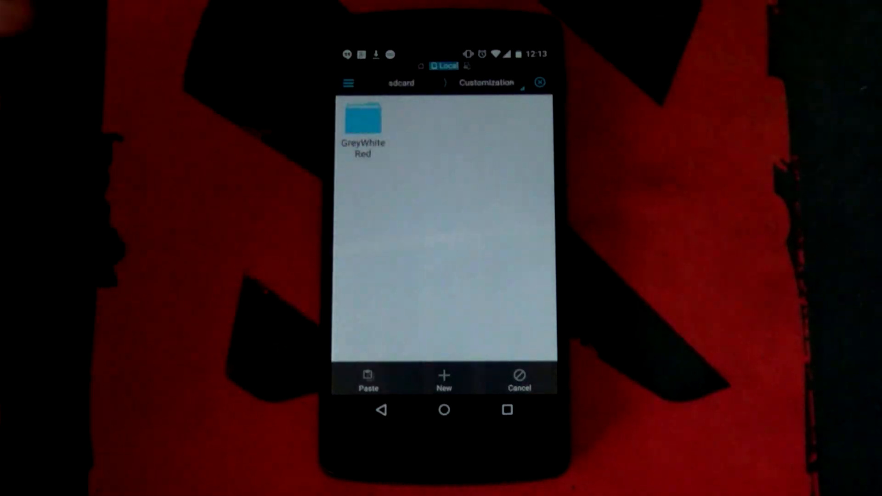
- Copy the three GreyWhiteRed_ files and navigate into the ZooperWidget subfolder as destination
click(363, 118)
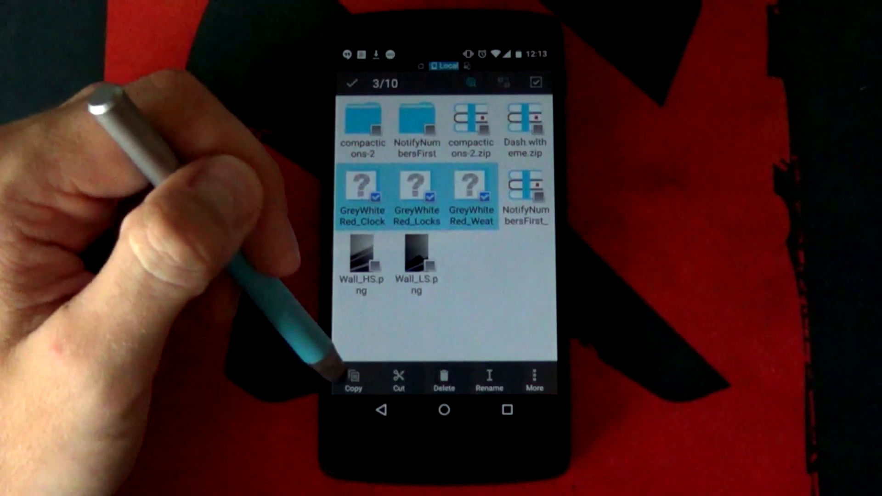
click(354, 380)
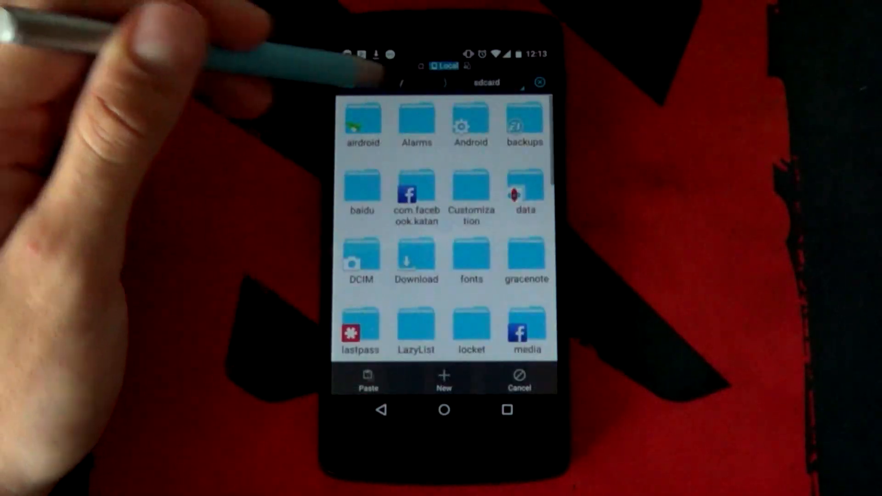
scroll(down, 3)
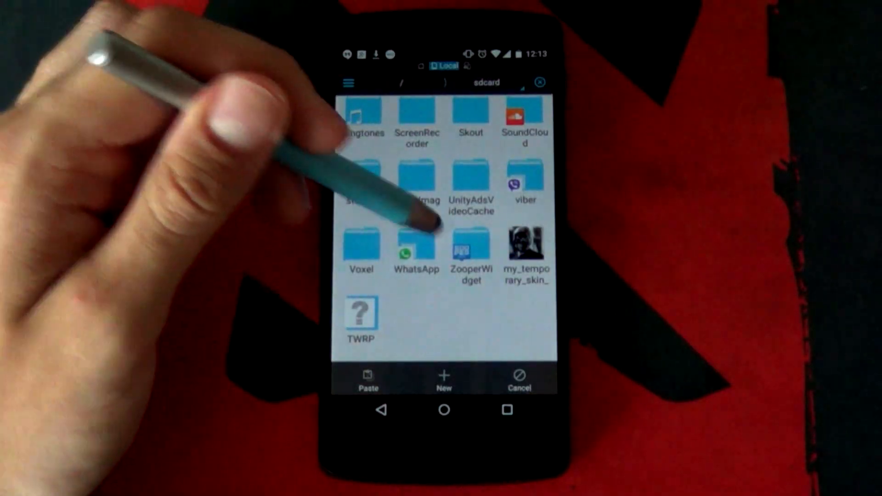
click(471, 250)
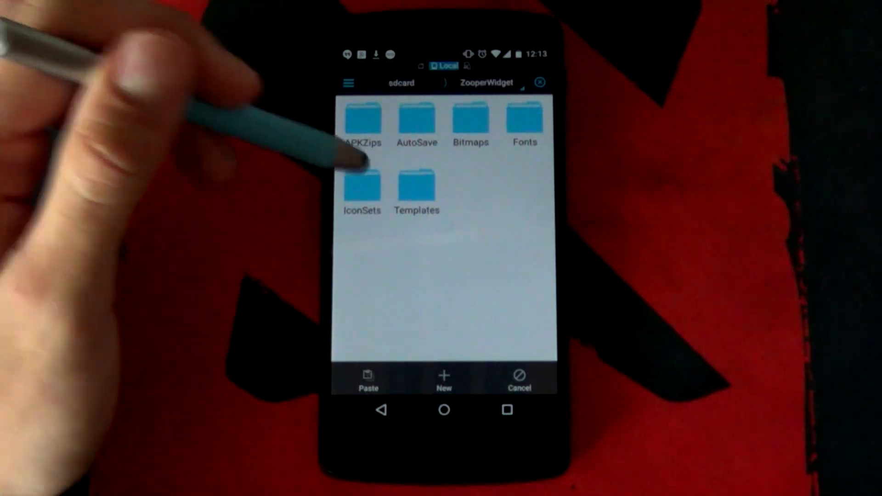
click(416, 188)
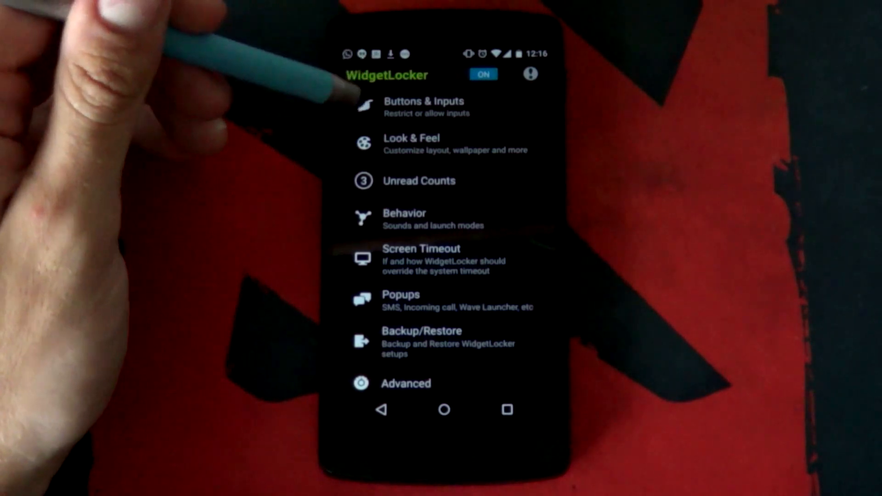
- Choose a lock screen wallpaper via Look & Feel, picking from QuickPic's GreyWhiteRed folder
click(412, 144)
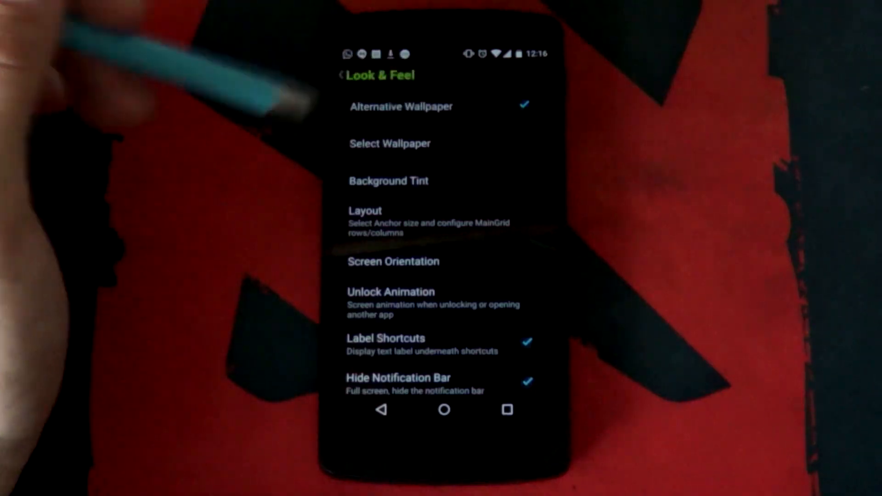
click(389, 144)
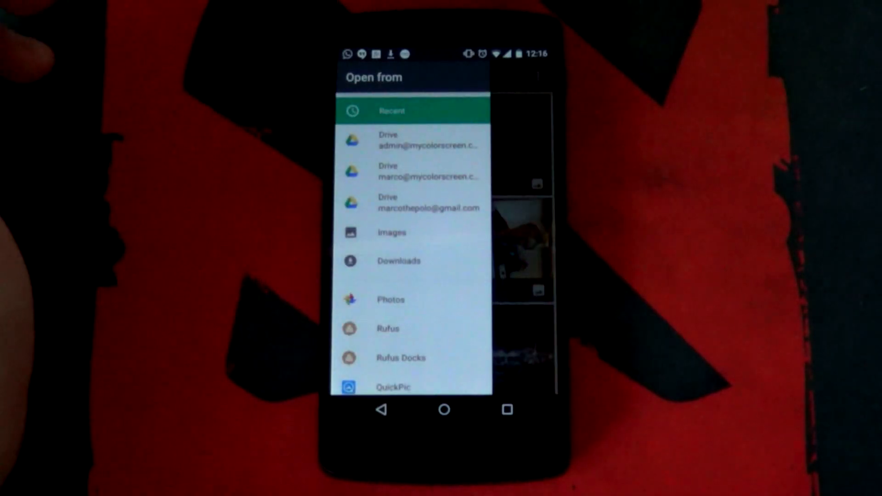
scroll(down, 3)
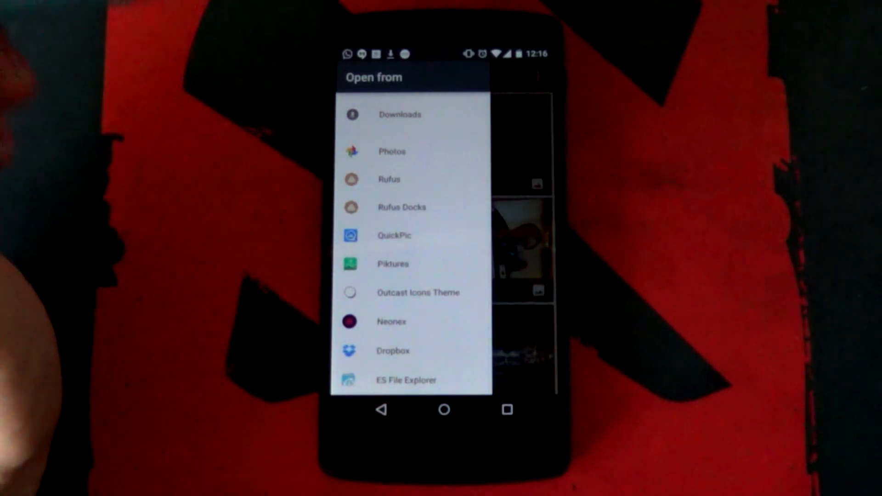
click(394, 235)
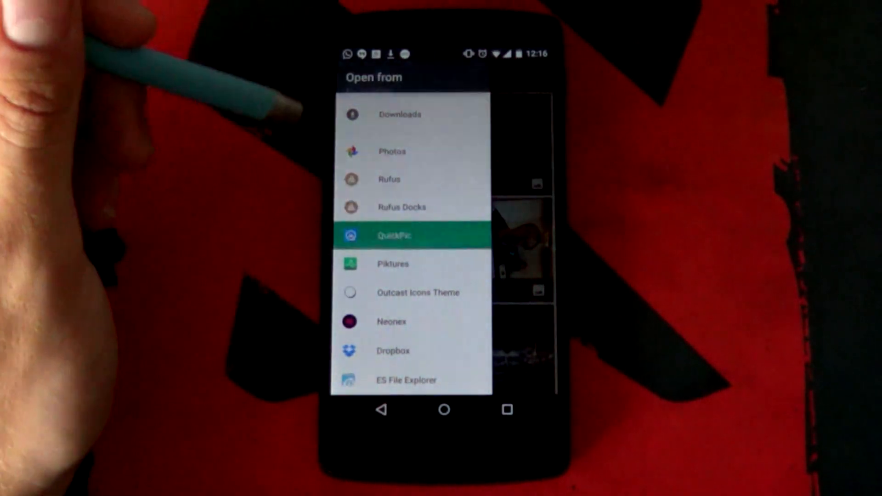
click(394, 235)
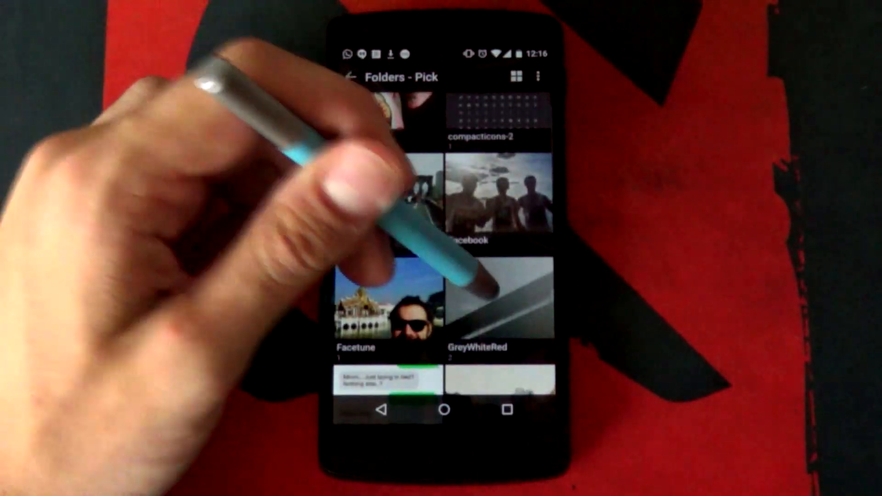
click(490, 298)
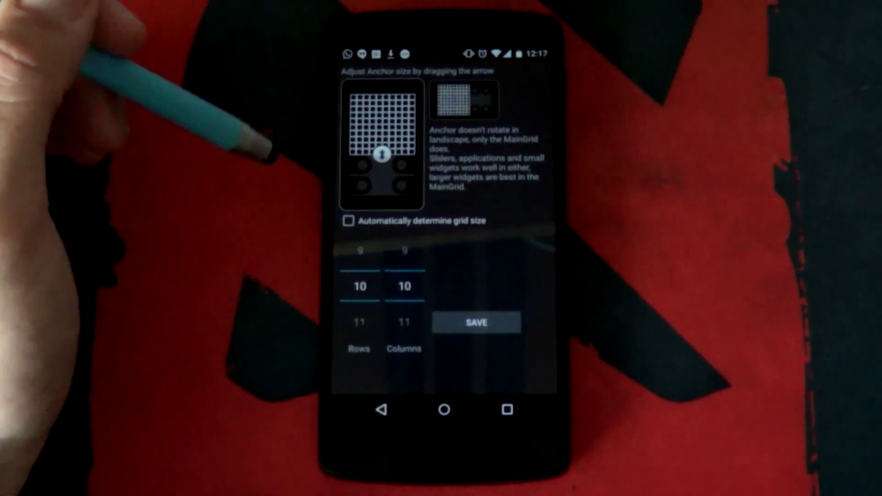
- Adjust the anchor size on the 10 by 10 lock screen layout grid
drag(382, 153, 382, 194)
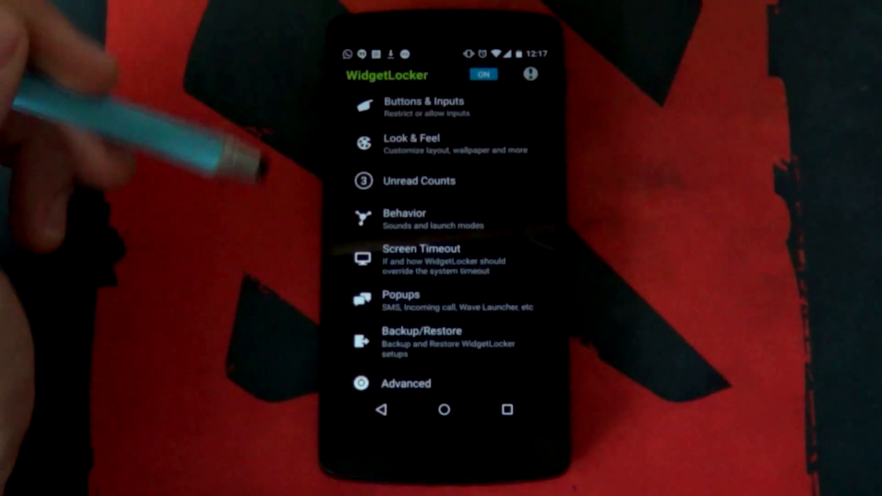
- Review HomeHelper's Block Home options under Advanced, then return to Advanced
scroll(down, 3)
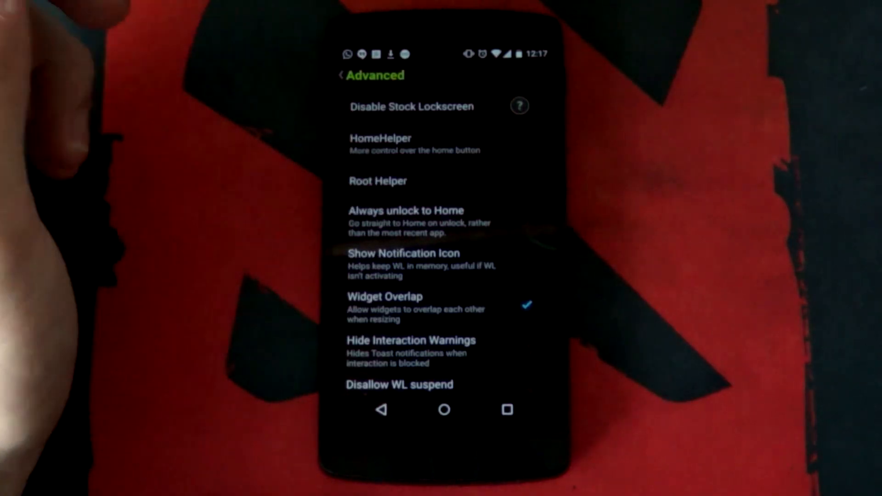
click(380, 137)
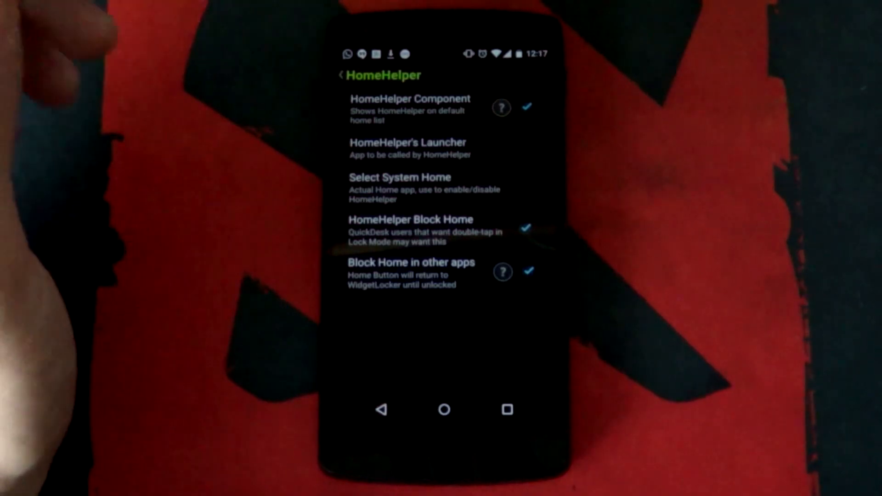
click(340, 75)
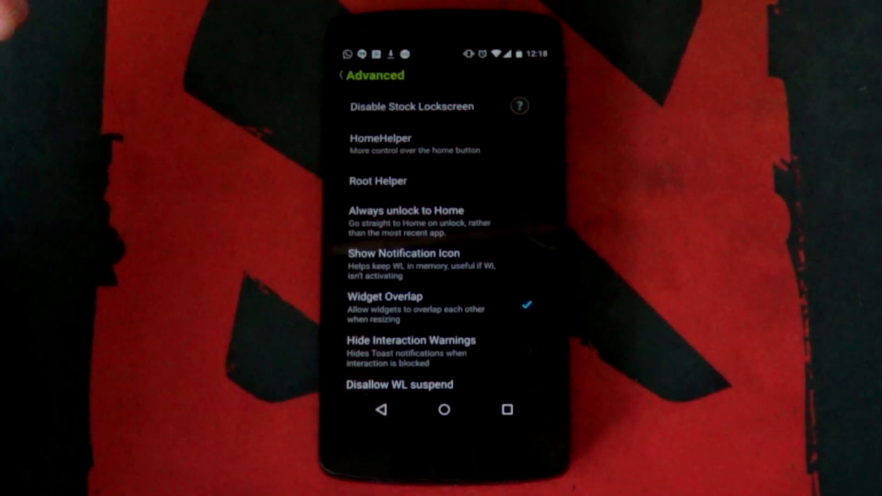
- Leave settings for the lock screen and start setting up the empty Zooper widget placeholder
click(340, 75)
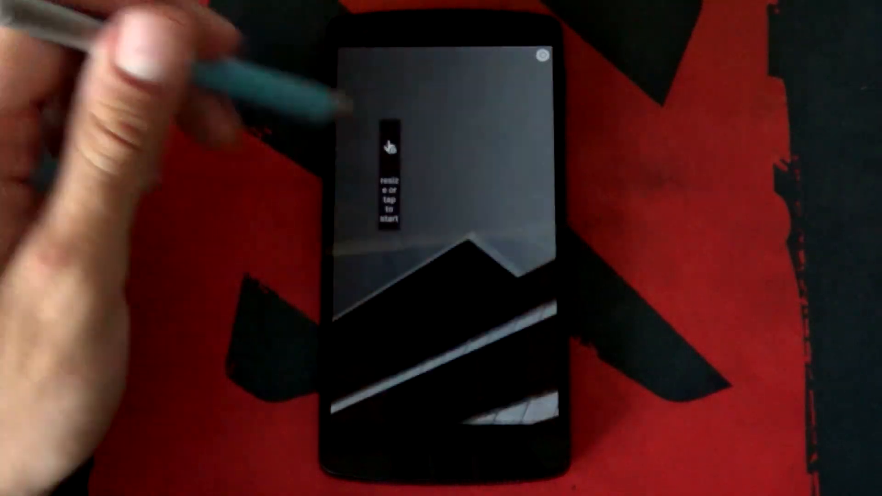
click(387, 146)
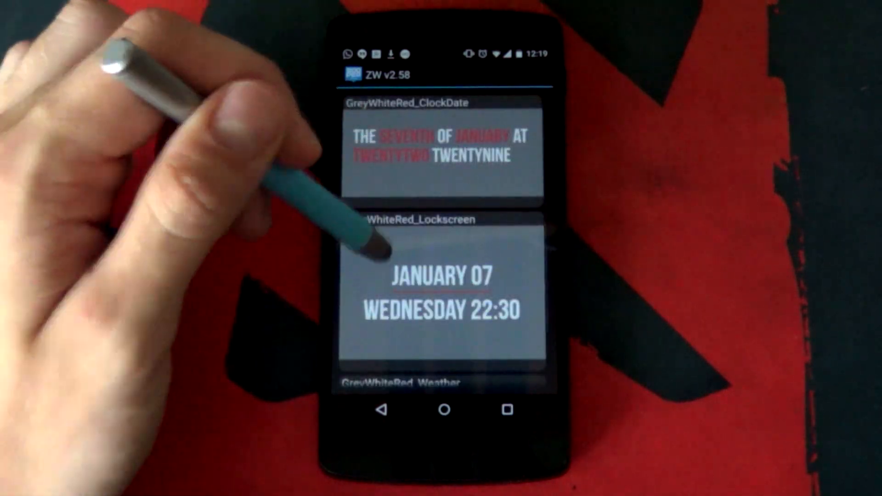
- Pick the GreyWhiteRed_Lockscreen date and time template from the Zooper SD list
scroll(down, 3)
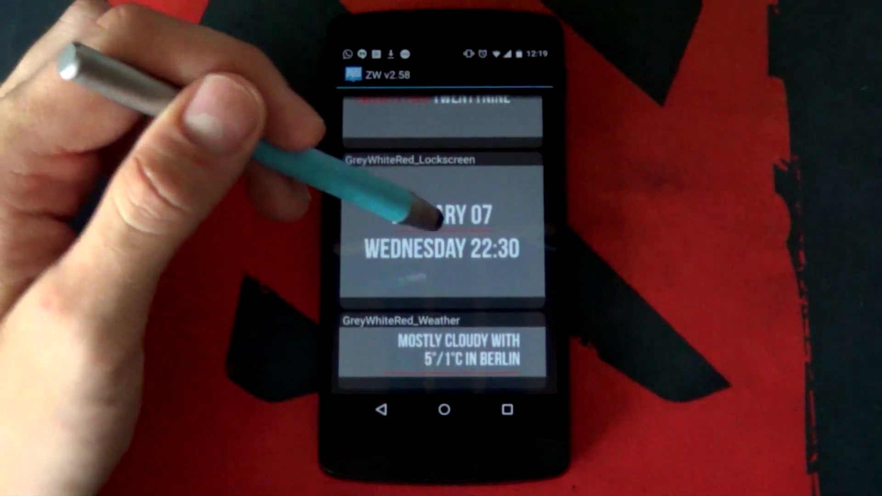
click(445, 236)
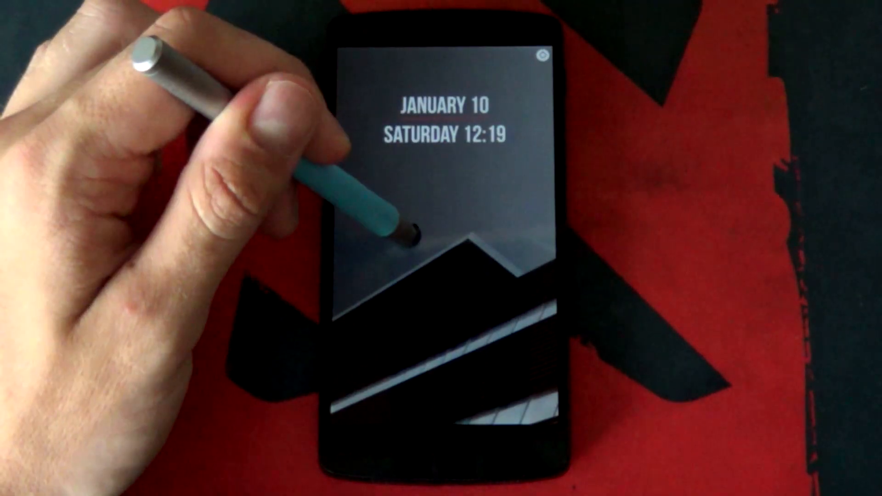
- Add the MissedIt unread notification counter widget to the lock screen with a layout preset
click(439, 254)
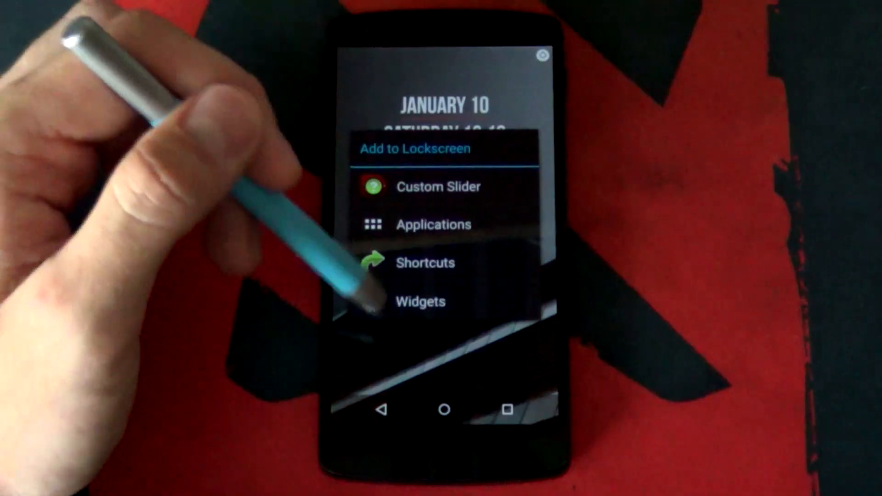
click(420, 301)
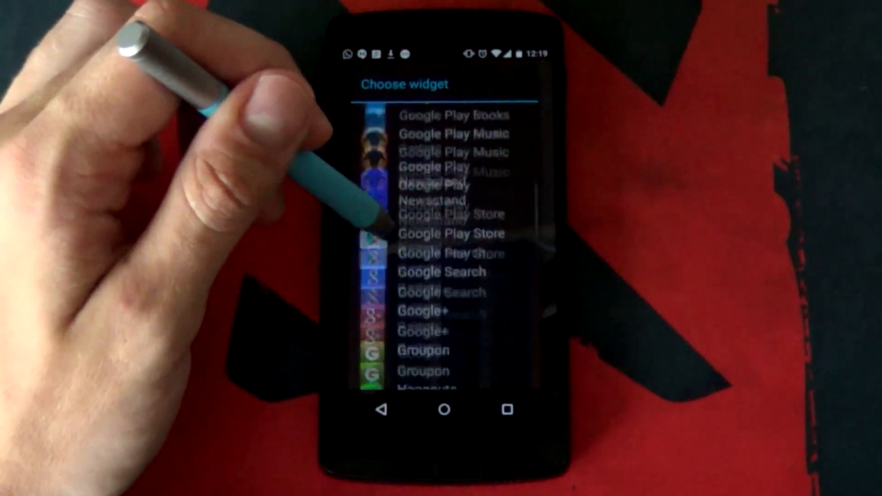
scroll(down, 3)
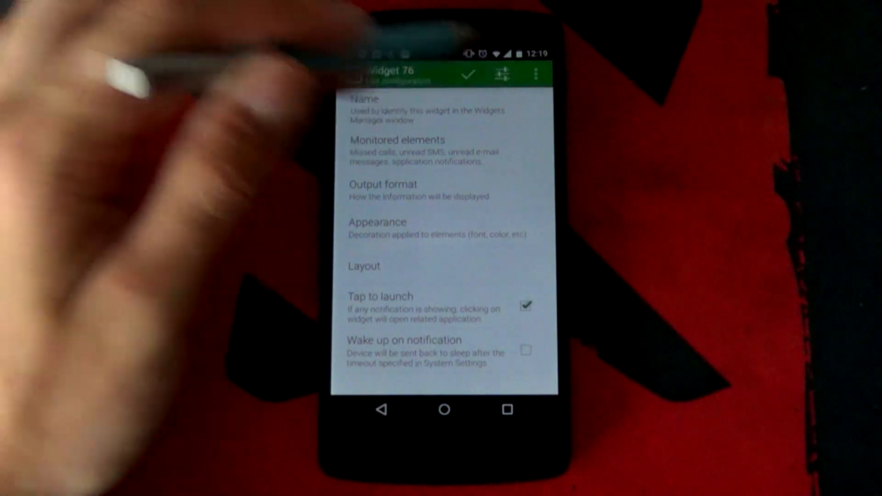
click(502, 74)
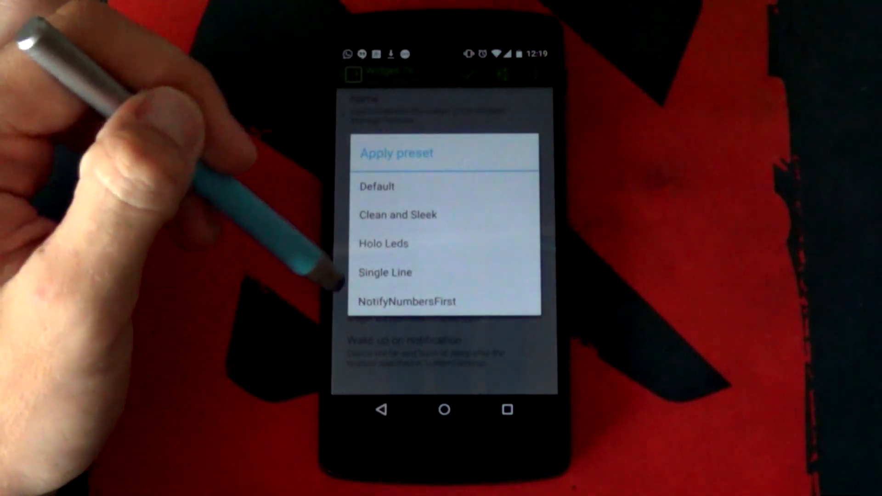
click(406, 301)
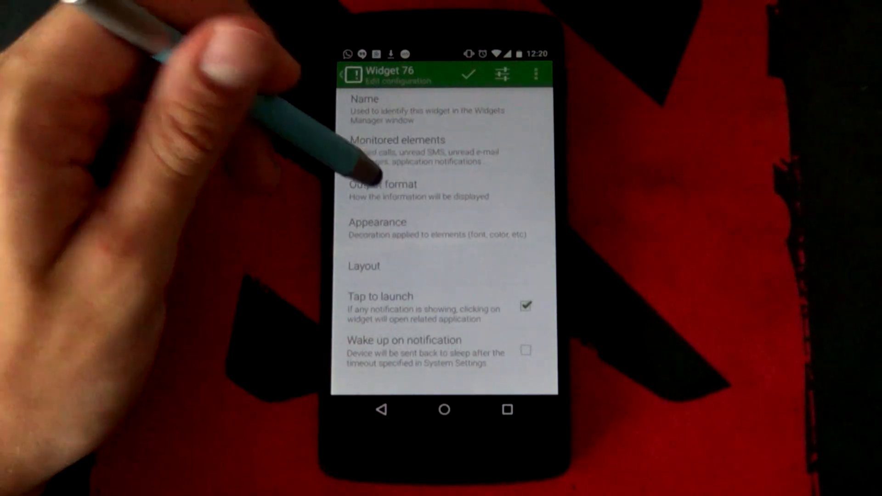
- In Output format, uncheck Show all so empty elements are hidden, and save the widget
click(382, 184)
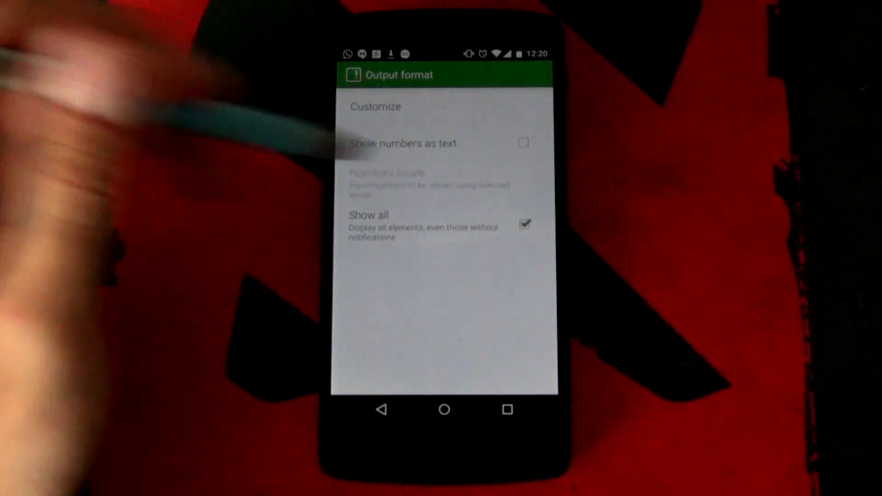
click(523, 224)
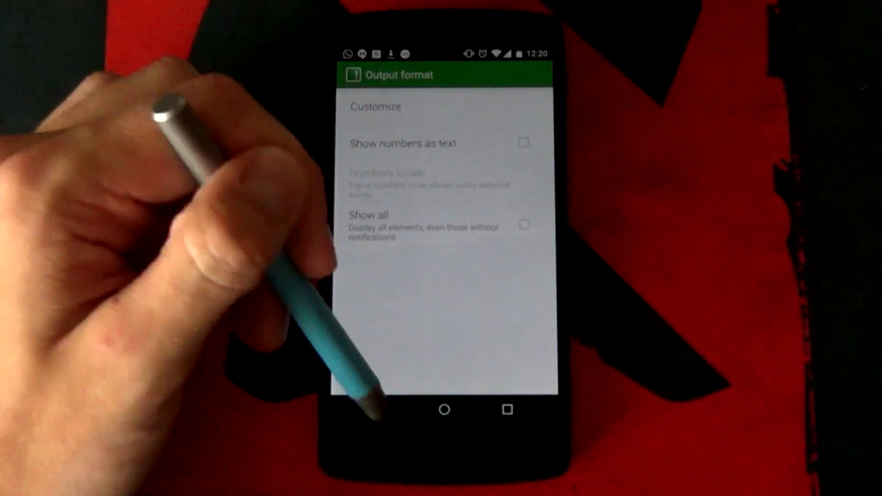
click(341, 74)
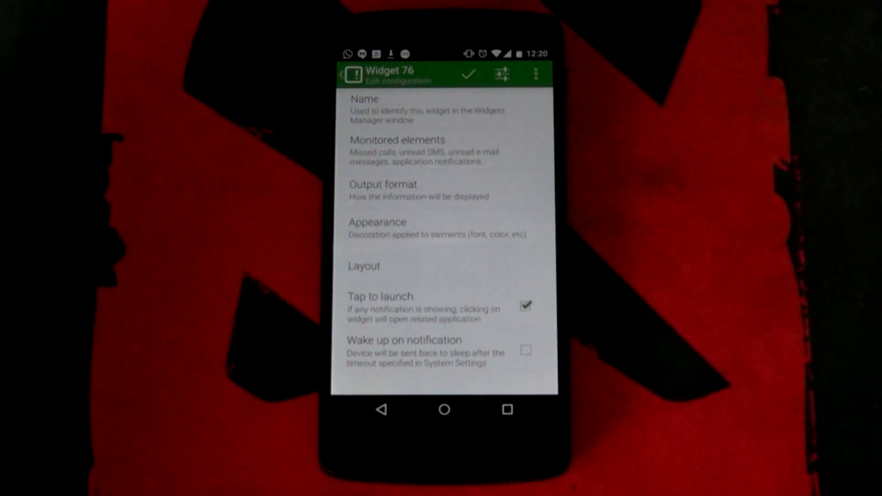
click(468, 74)
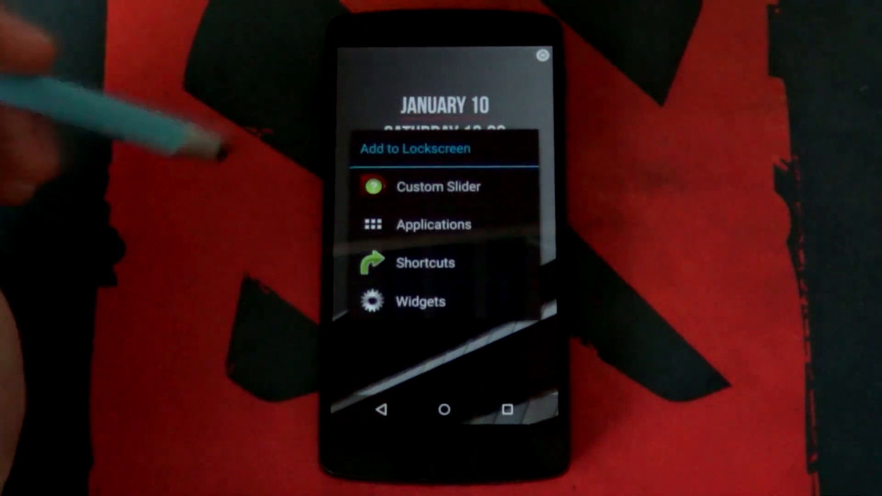
- Add a Custom Slider to the lock screen from the Add to Lockscreen options
click(437, 186)
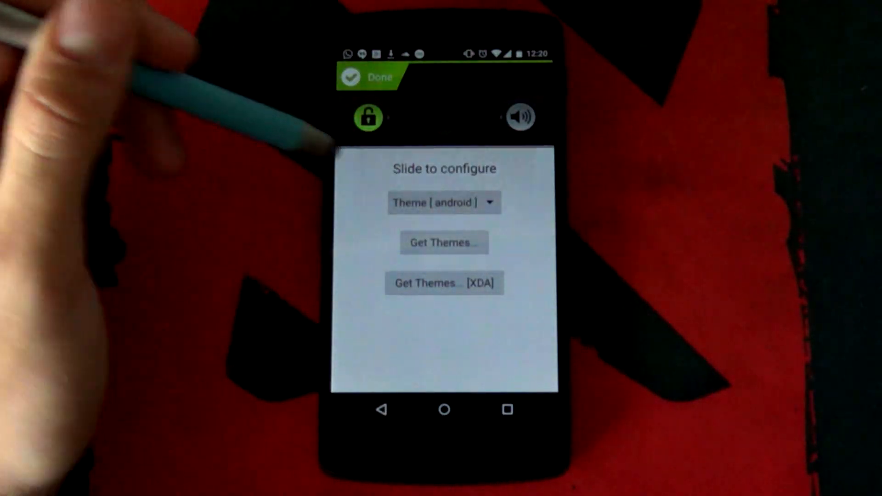
- Give the unlock slider the Dash theme with Show Clock enabled
click(444, 202)
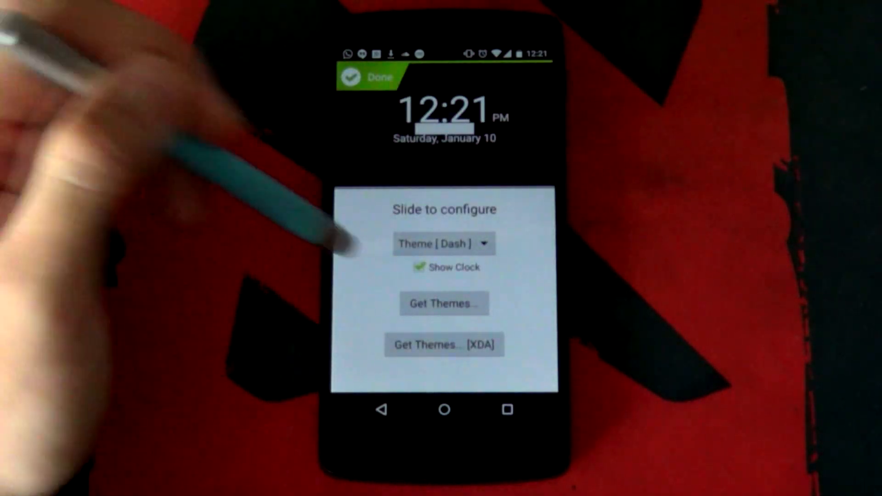
click(419, 268)
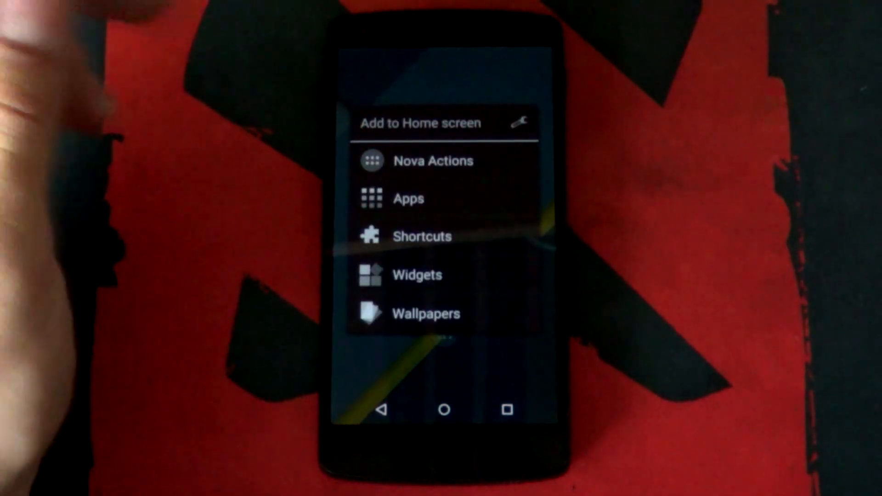
- Review Nova's Desktop and Look and feel settings, then return home
click(523, 122)
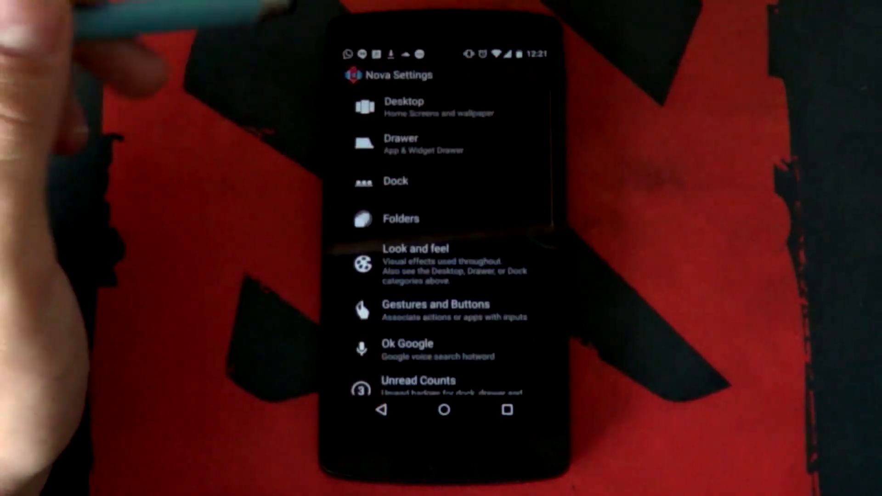
click(404, 106)
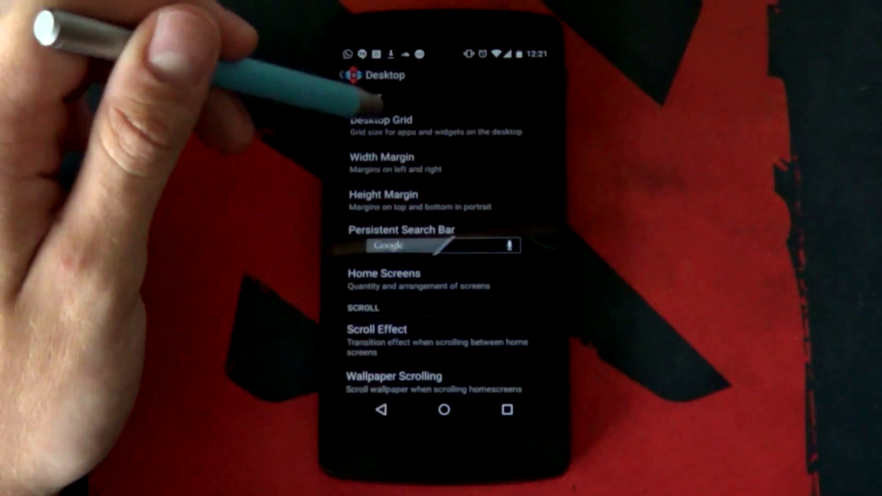
click(381, 125)
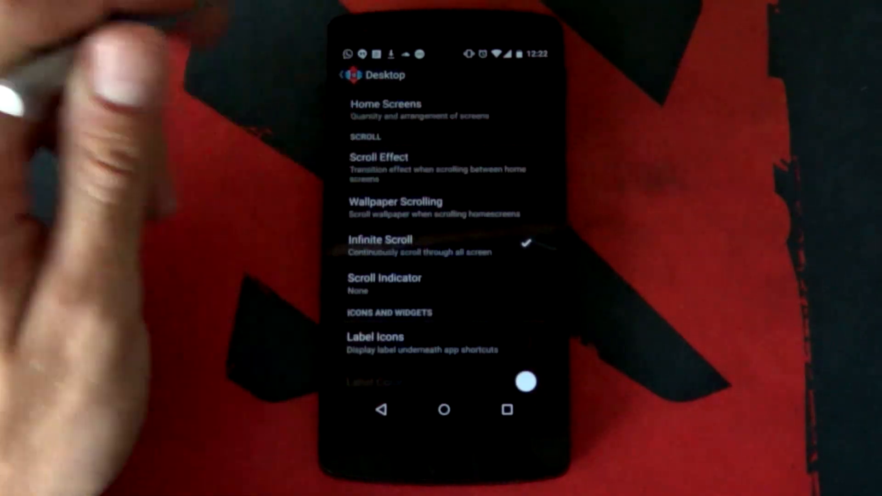
scroll(down, 3)
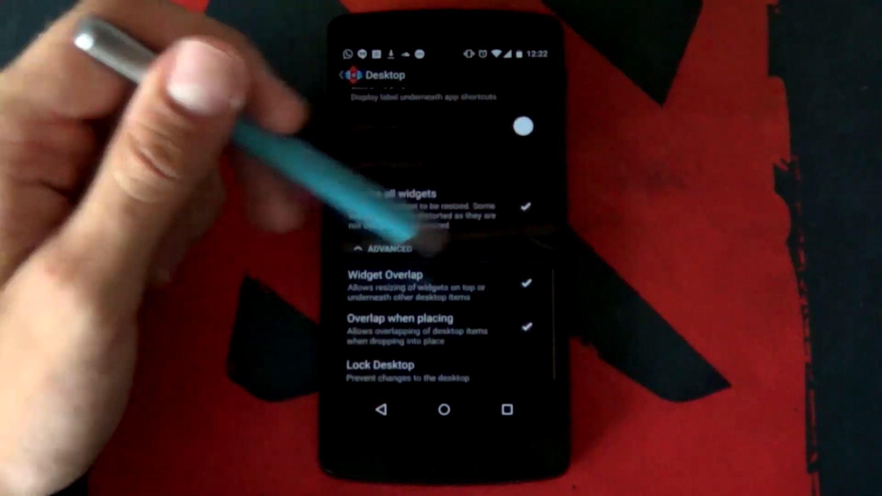
scroll(down, 3)
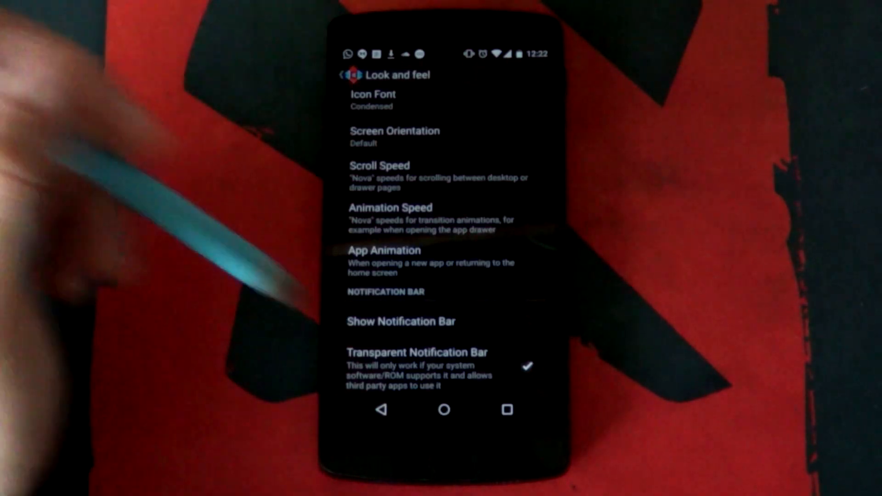
click(345, 74)
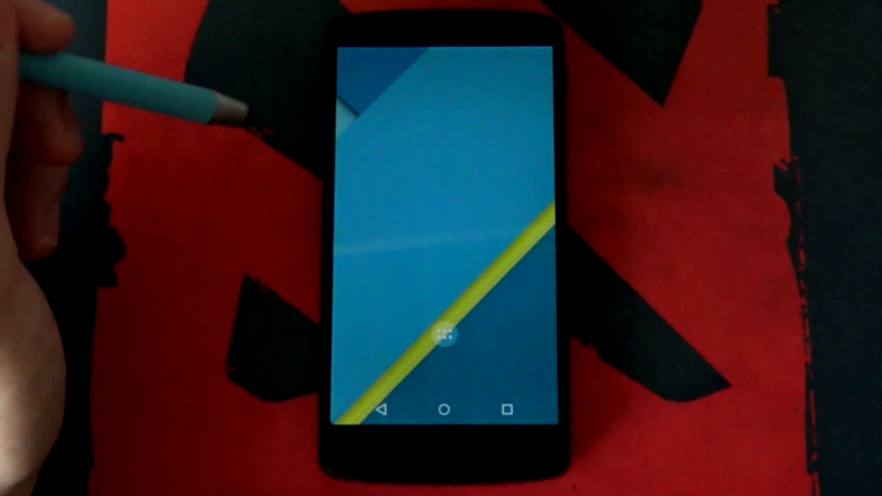
- Apply the GreyWhiteRed grey building photo as wallpaper with a full-screen crop
click(447, 331)
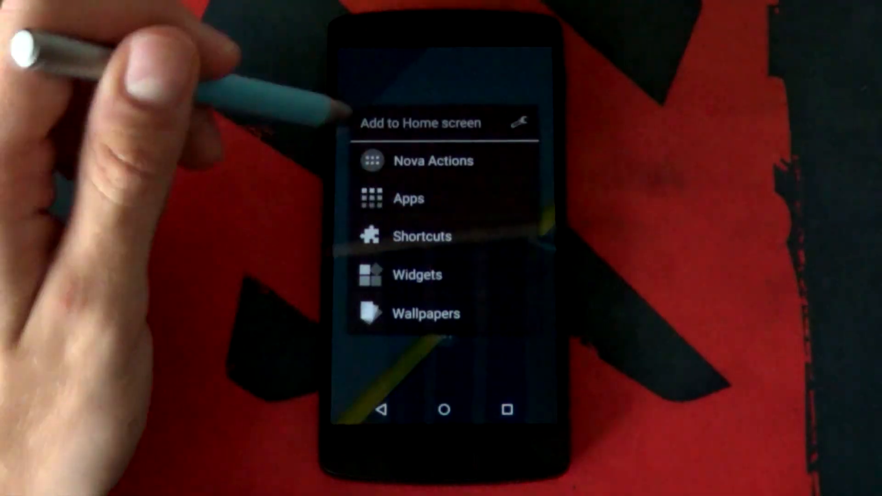
click(408, 199)
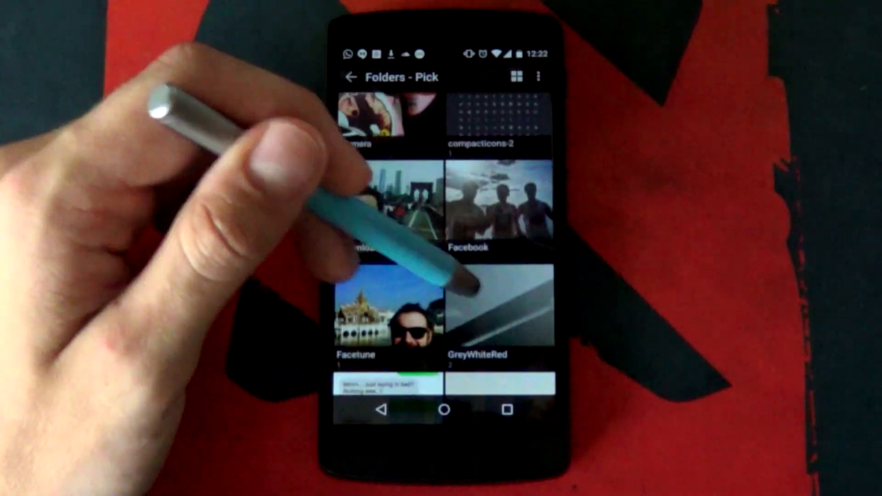
click(498, 312)
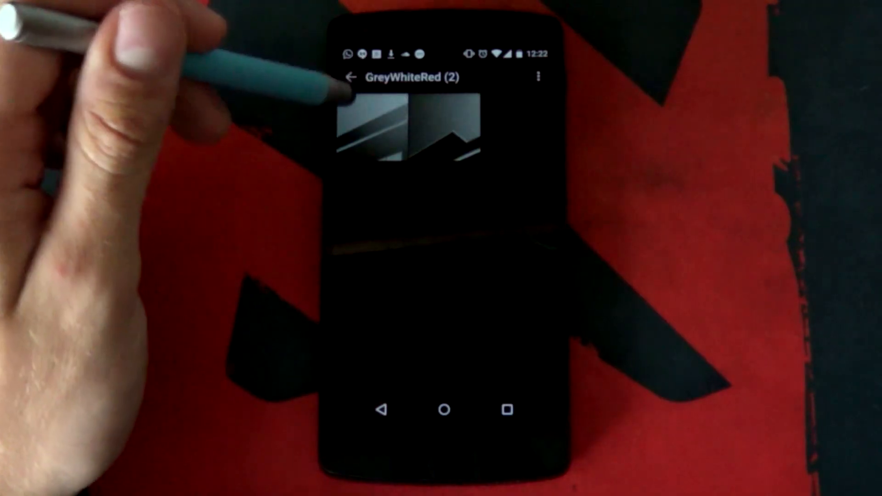
click(371, 130)
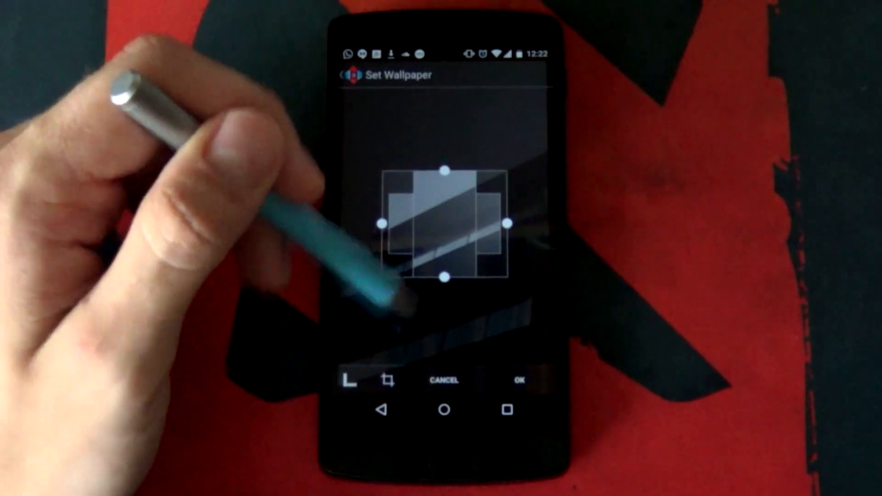
click(387, 380)
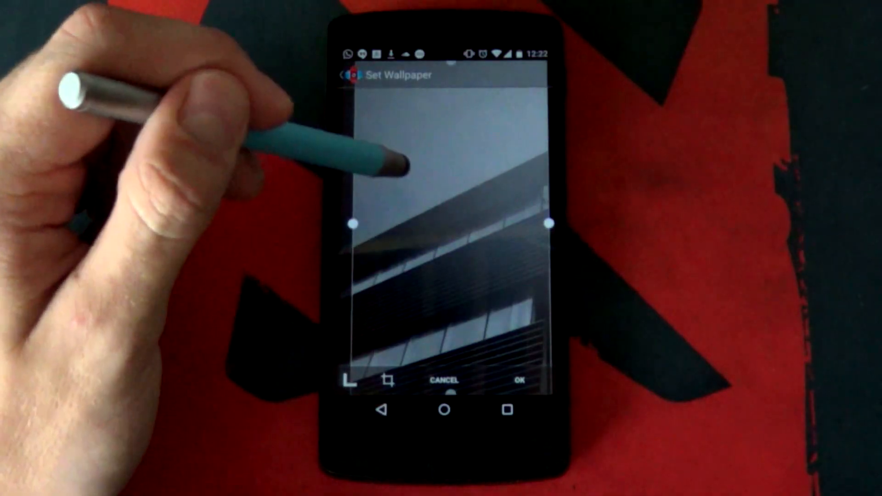
click(518, 381)
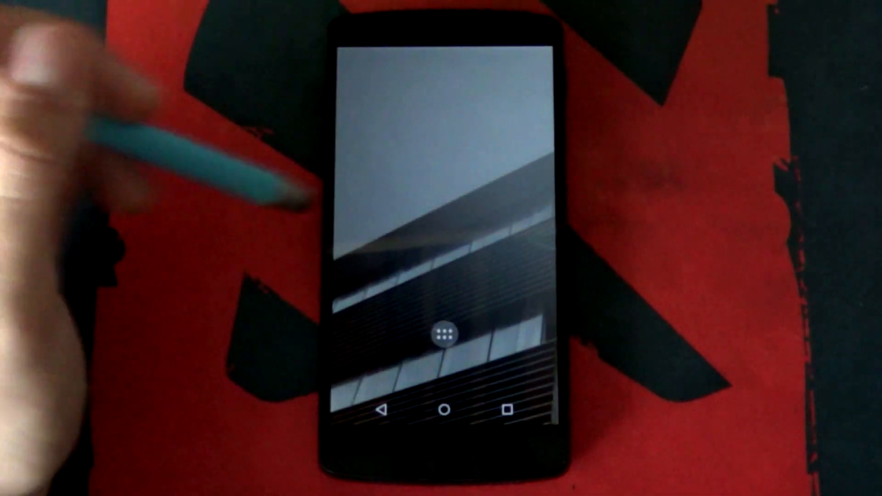
mouse_move(169, 84)
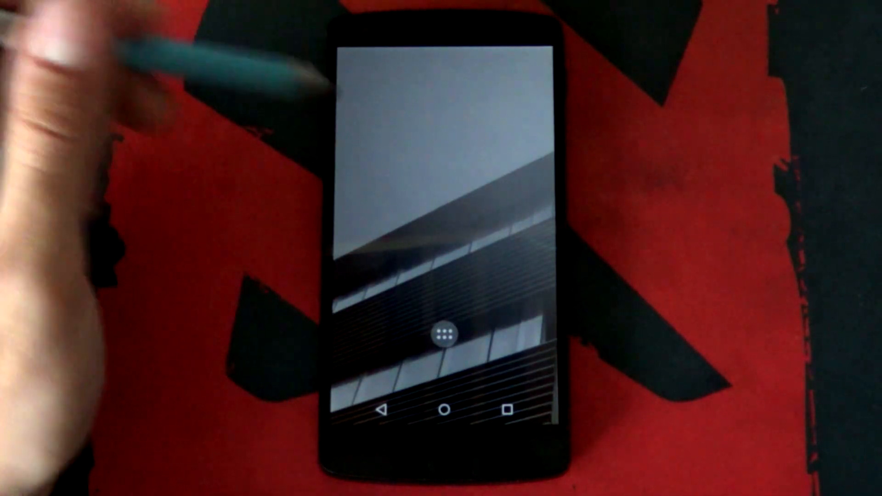
- Place Zooper Widget Pro widgets for the text date and an empty one below, ready to configure
click(440, 335)
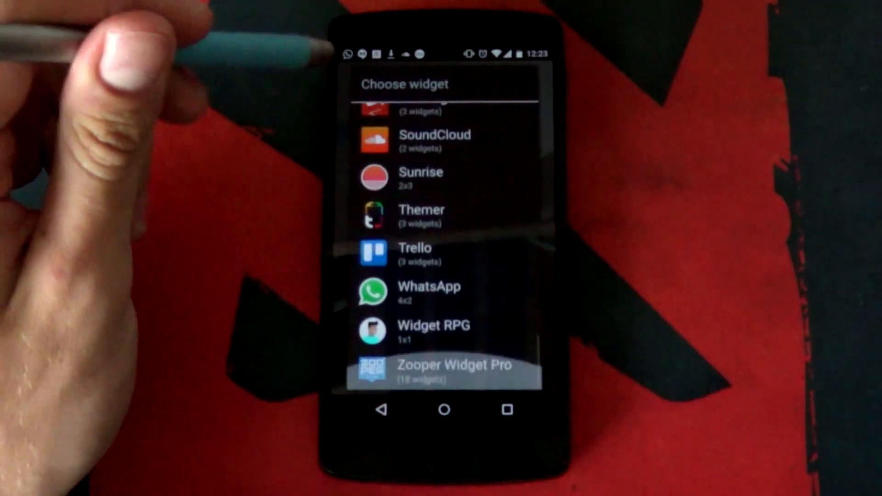
click(450, 370)
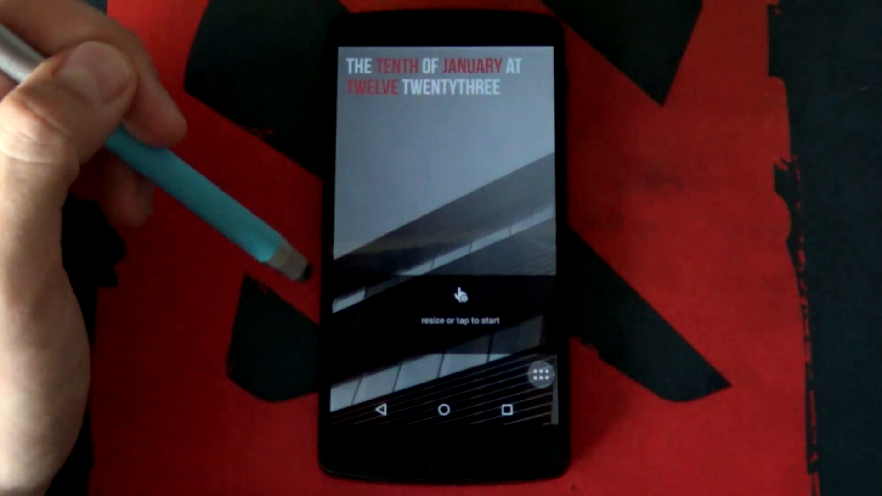
click(457, 295)
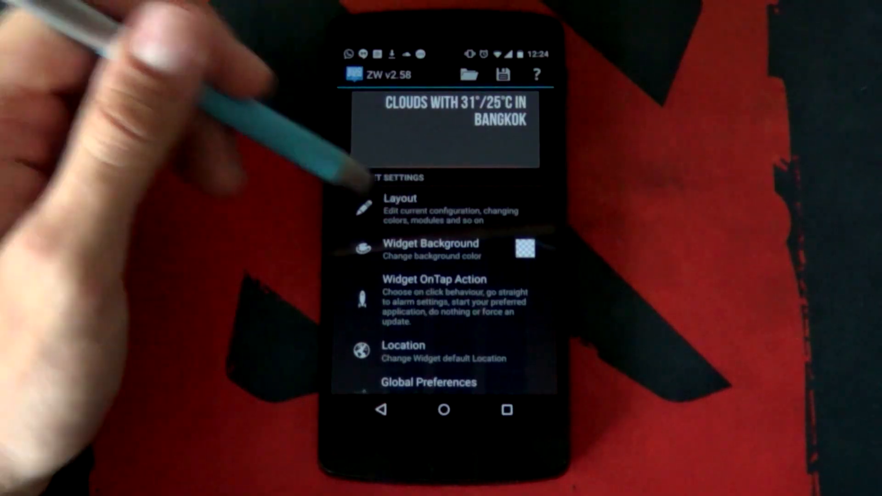
- Edit the second widget's layout to use the Bangkok weather text template
click(401, 208)
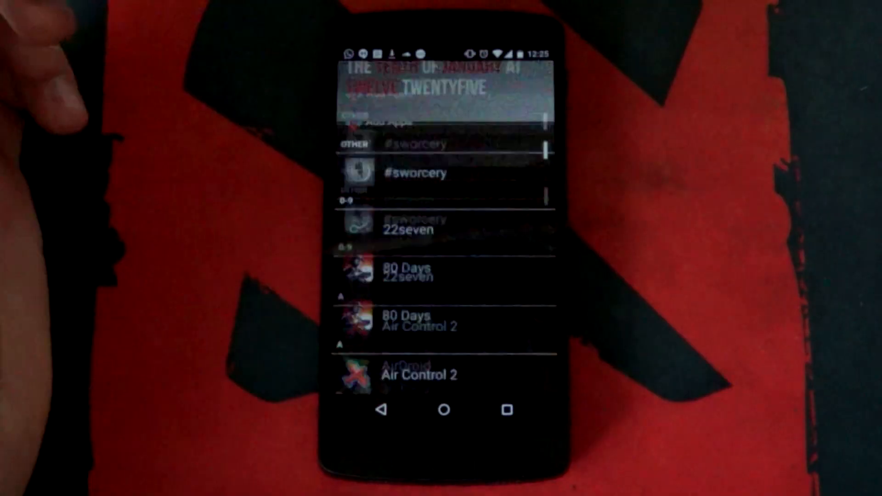
- Browse the add-apps list and the white PNG line icon pack for the shortcuts
scroll(down, 3)
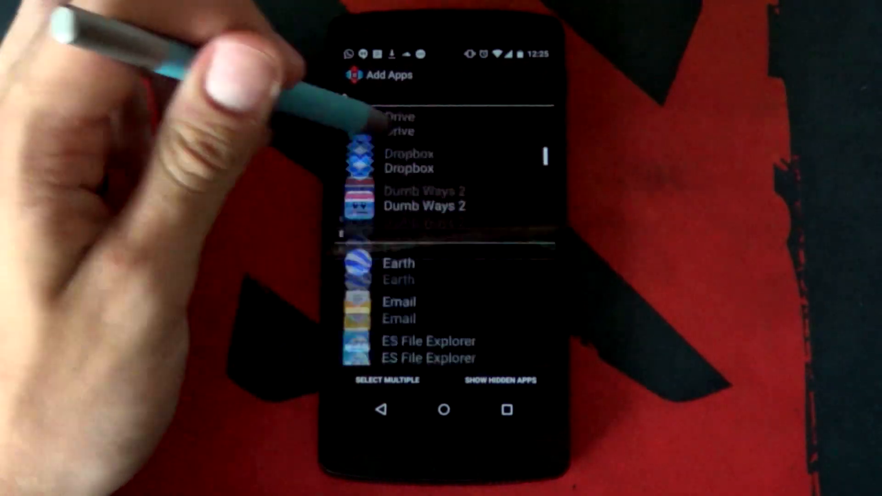
scroll(down, 3)
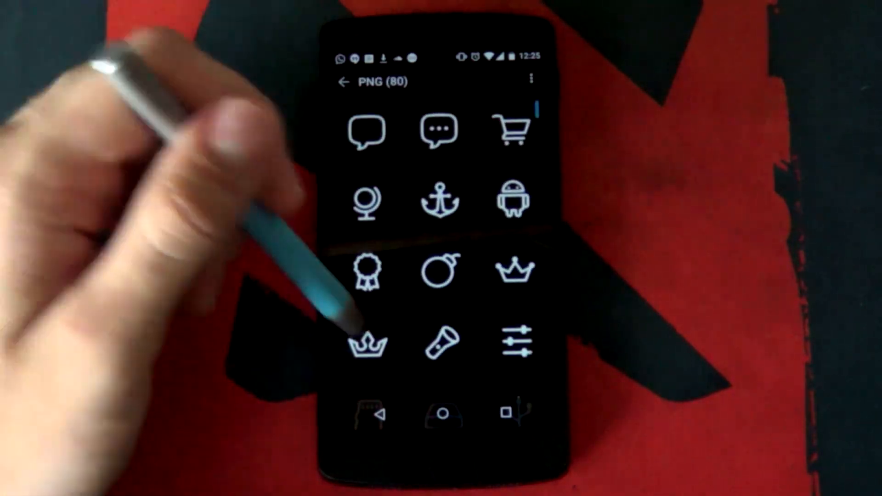
scroll(down, 3)
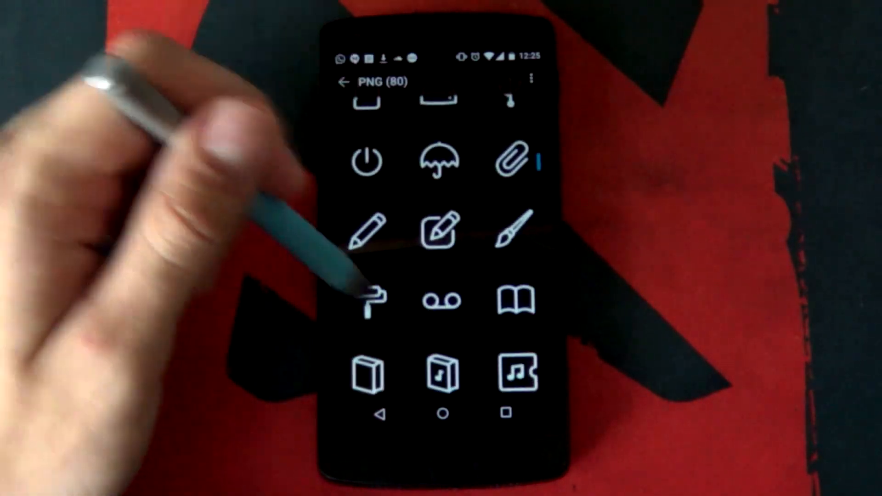
scroll(down, 3)
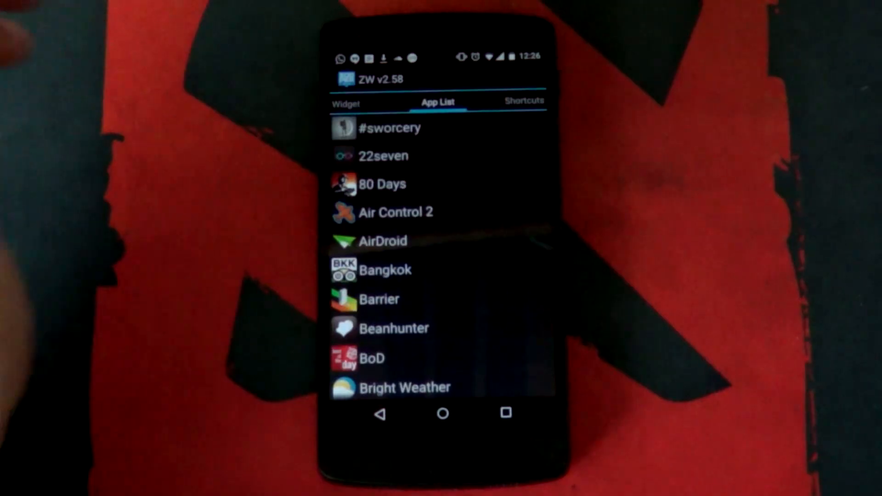
- Set Widget OnTap Action to Zooper Configuration and open the lock screen date widget's settings
scroll(down, 3)
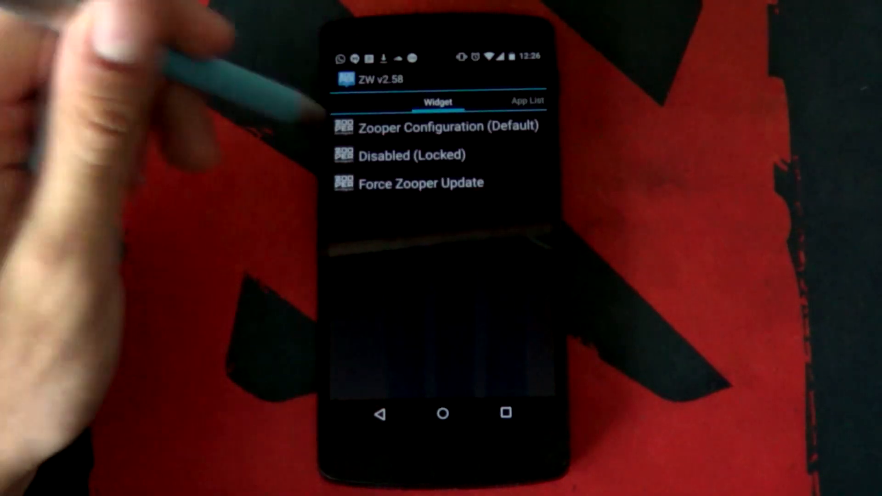
click(437, 126)
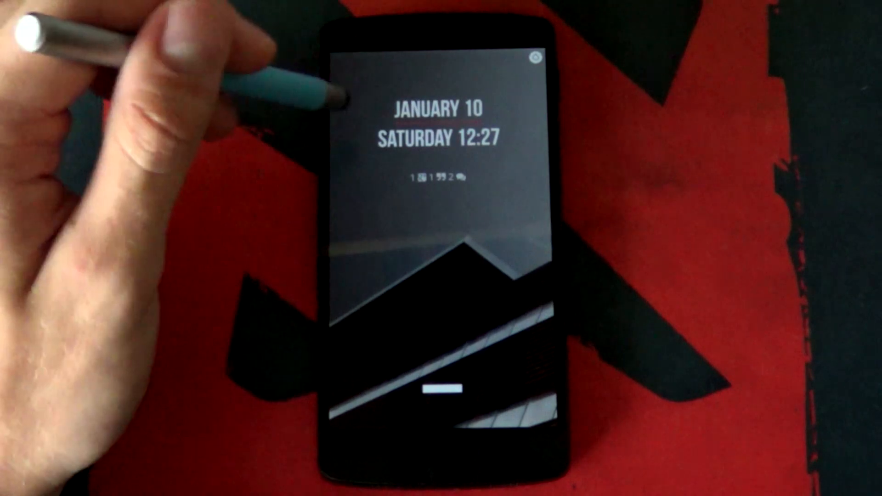
click(427, 141)
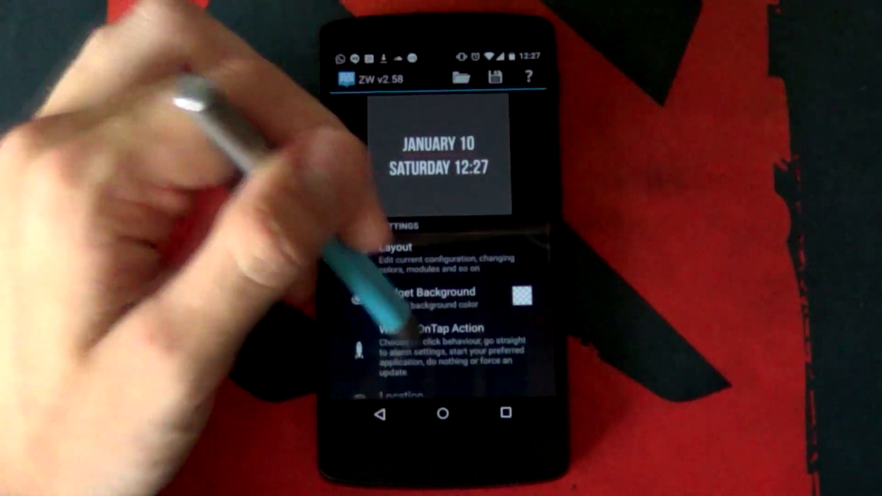